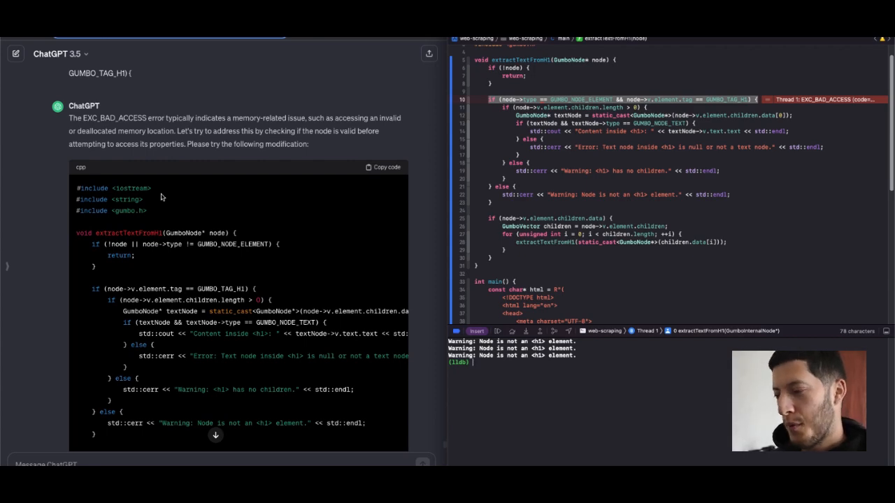
mouse_move(173, 148)
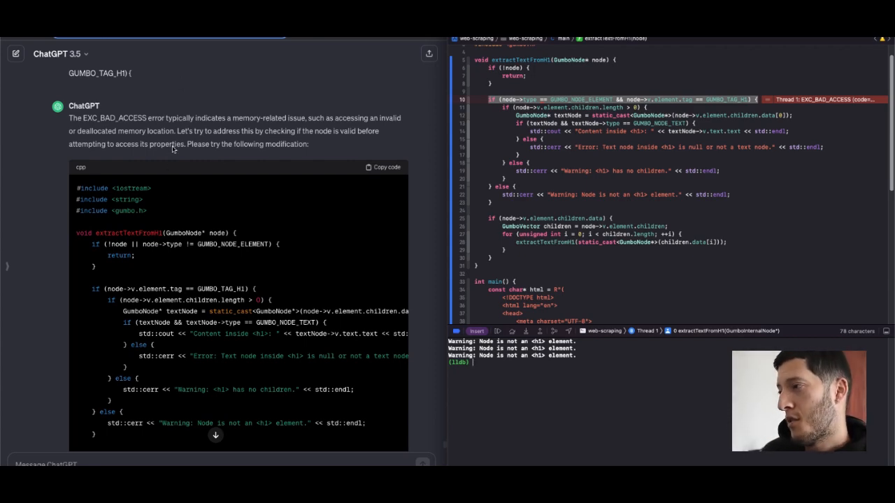
- Copy ChatGPT's revised extractTextFromH1 snippet with the node-type check
scroll("down", 3)
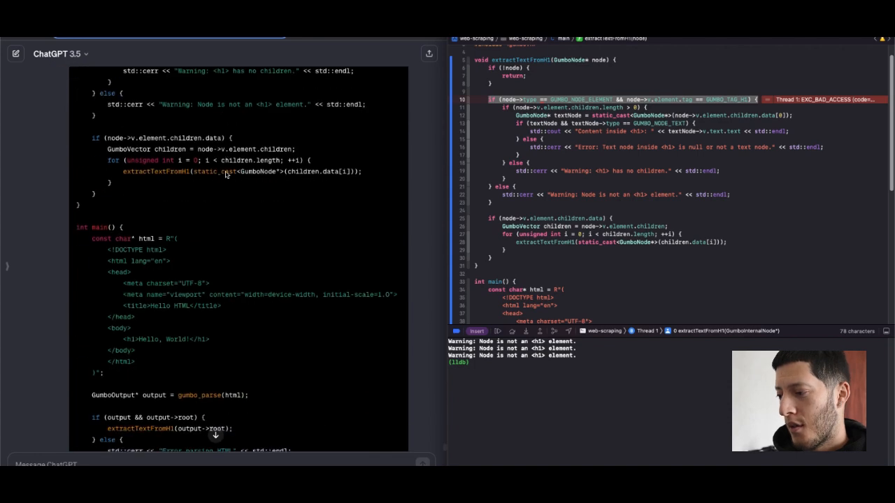
scroll("down", 3)
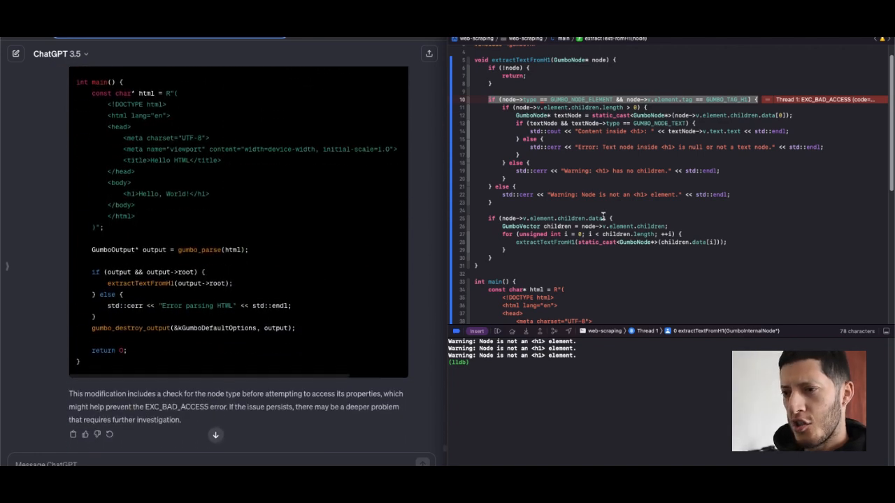
scroll("down", 3)
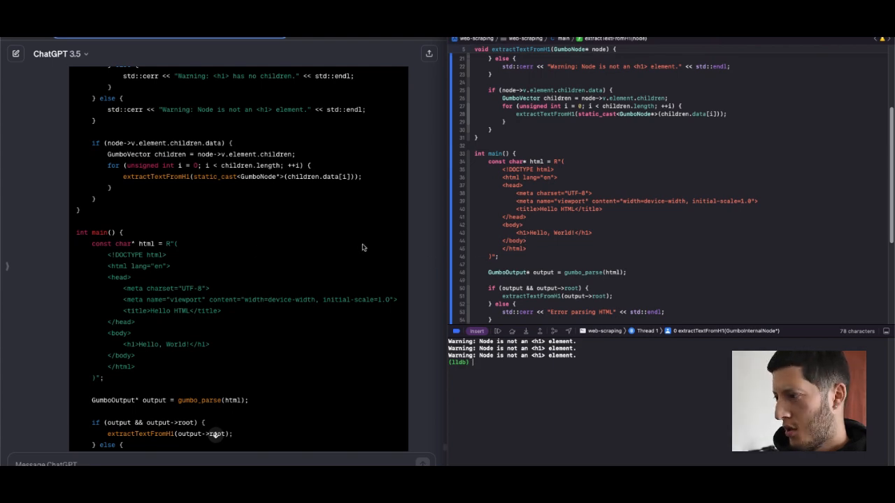
scroll("down", 3)
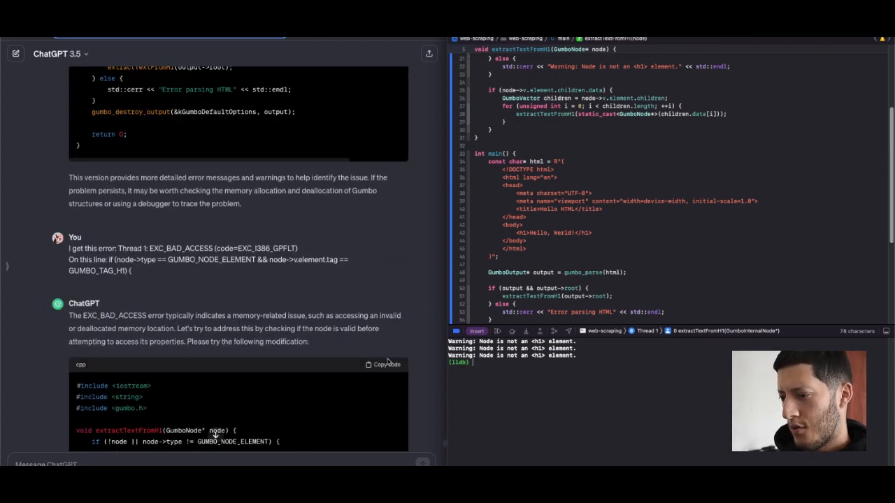
left_click(383, 363)
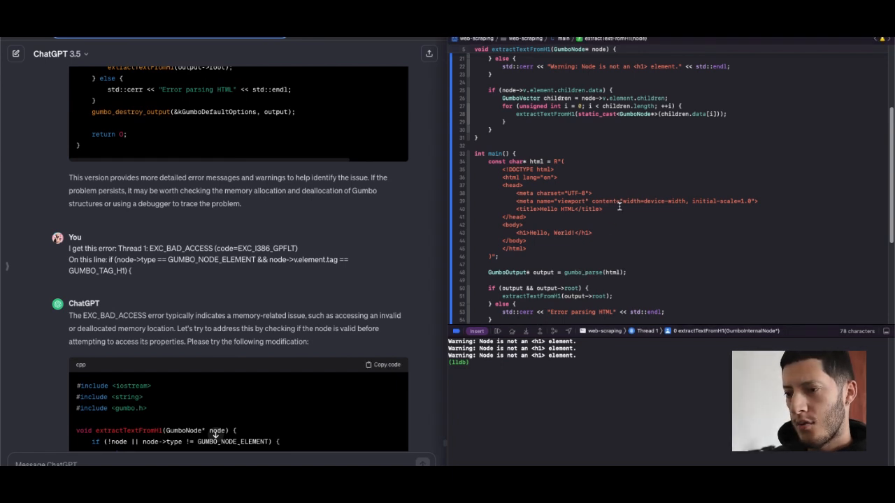
scroll("down", 3)
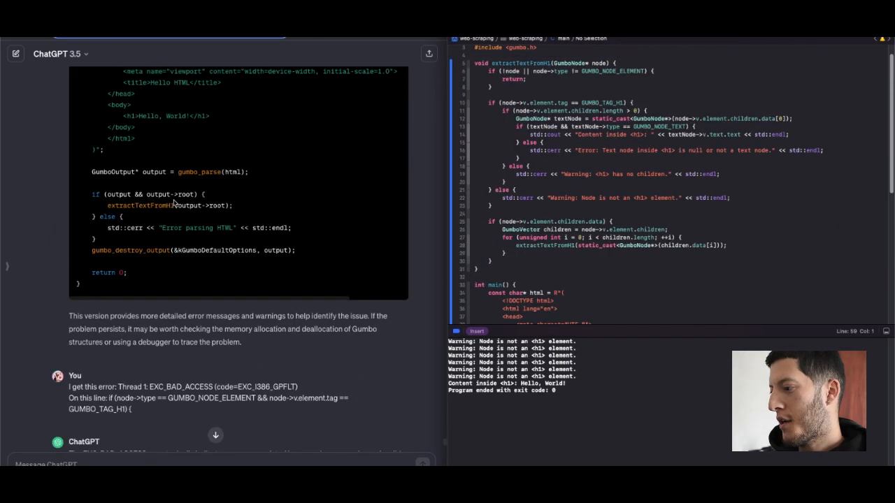
- Rate the fixed-code answer with a thumbs-up
scroll("down", 3)
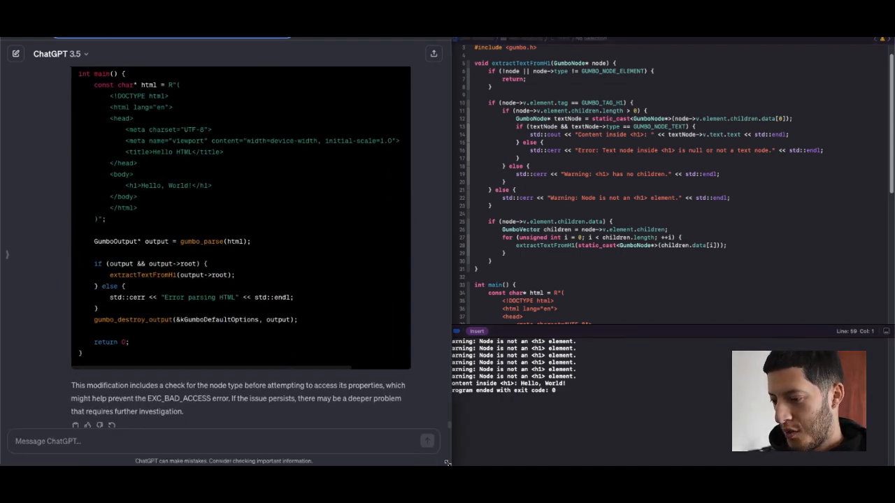
scroll("down", 3)
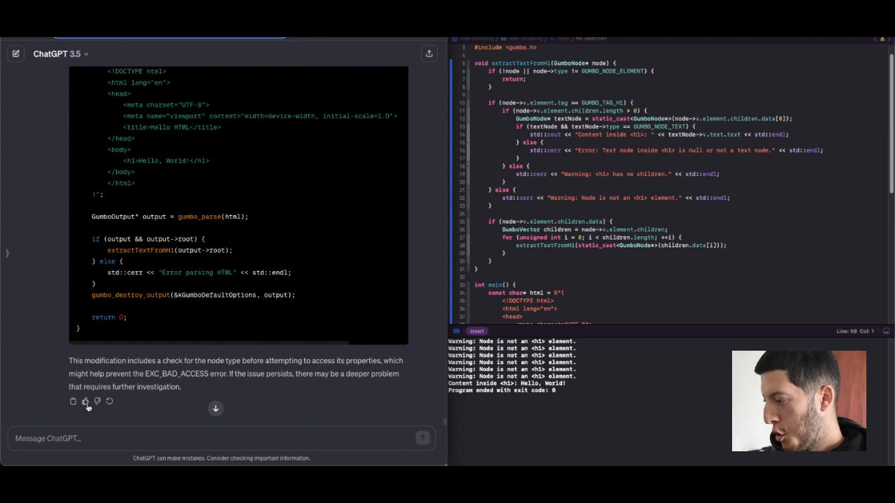
left_click(85, 400)
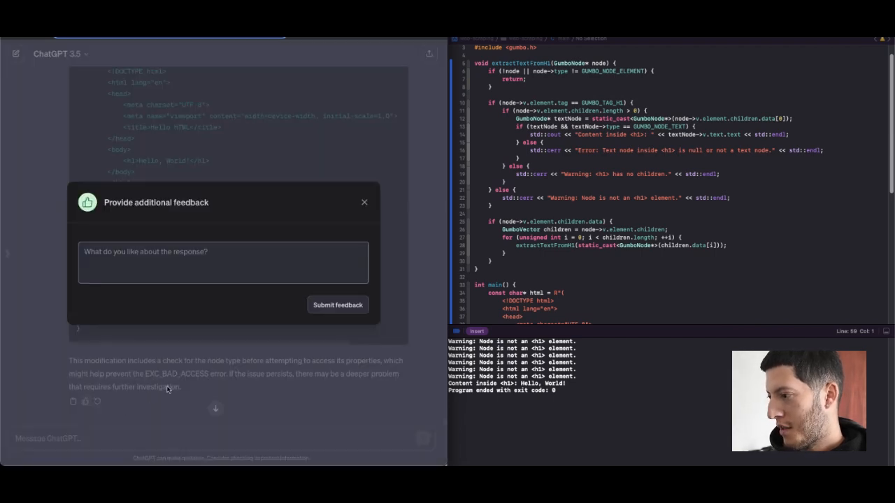
mouse_move(338, 304)
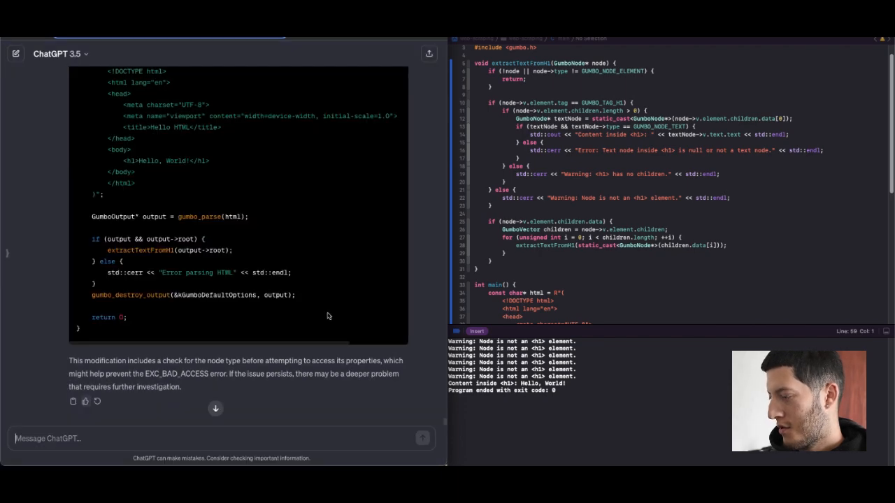
- Regenerate the answer and pick one in the original-versus-new comparison dialog
scroll("down", 3)
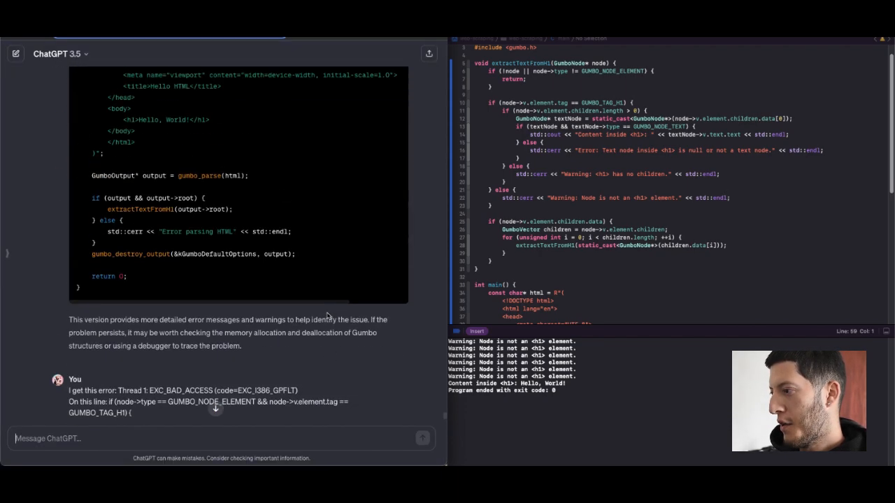
scroll("down", 3)
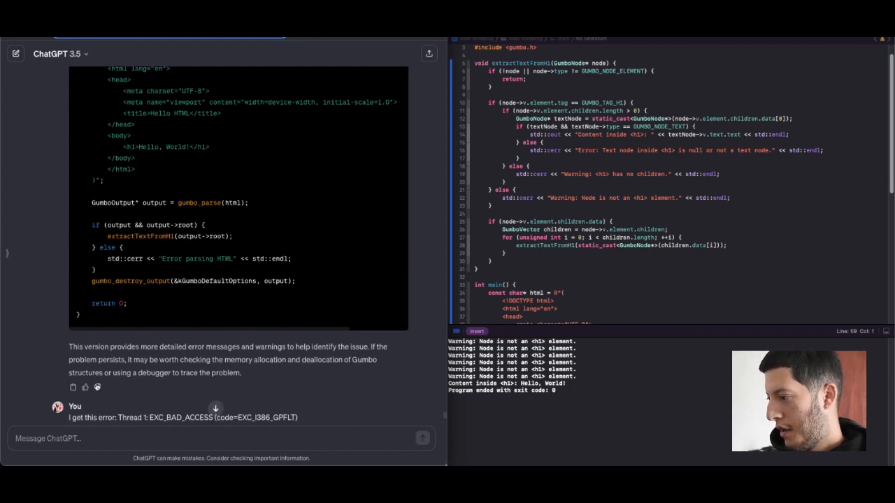
left_click(84, 386)
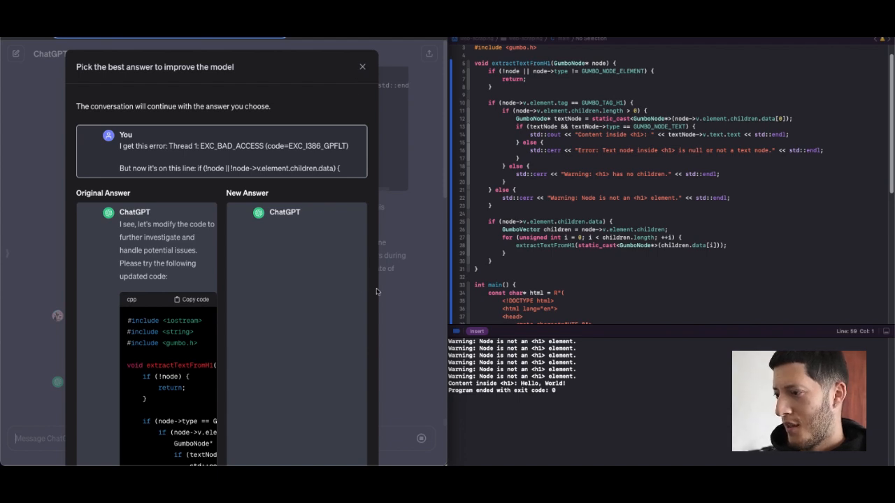
left_click(362, 67)
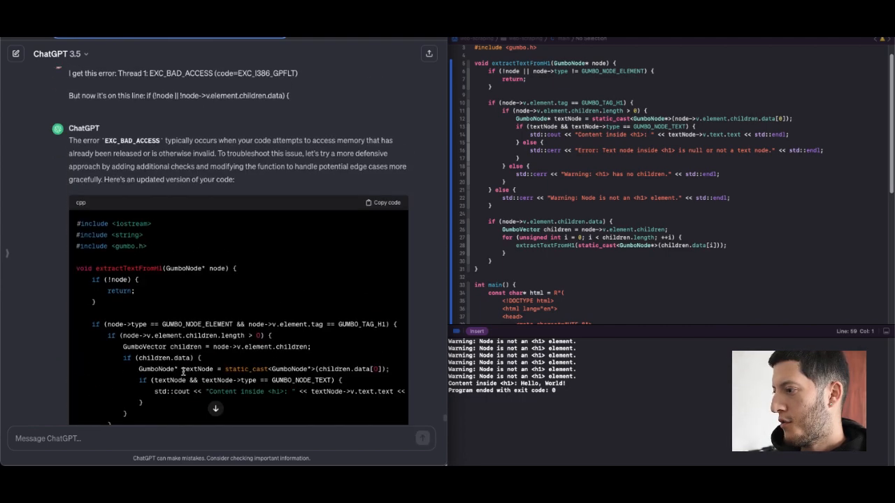
- Send the current code with 'This is what it printed:' and the console output of warnings plus 'Hello, World!'
scroll("down", 3)
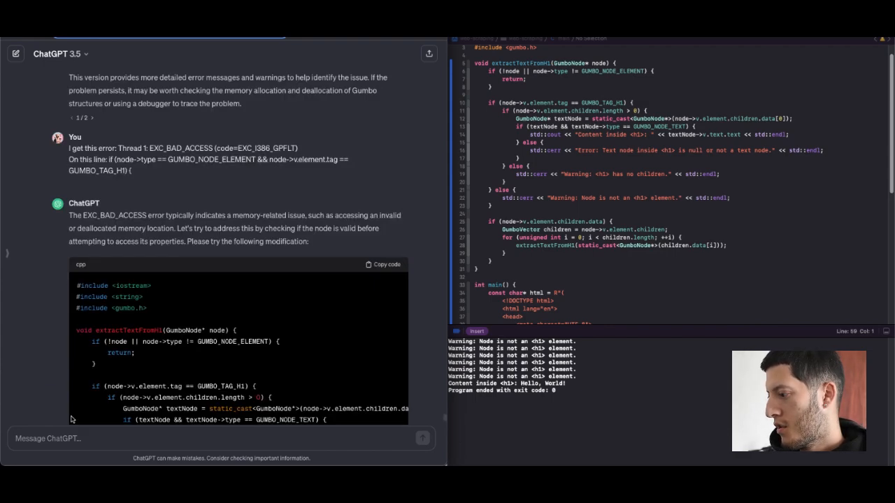
scroll("down", 3)
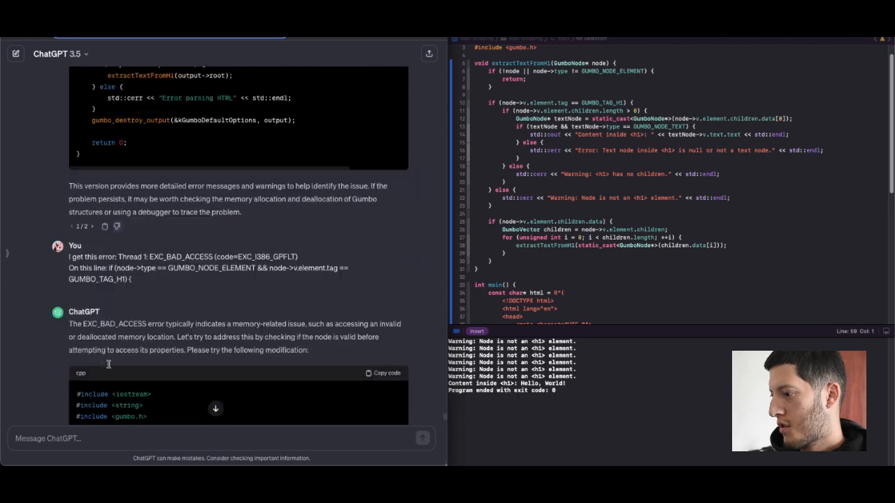
scroll("down", 3)
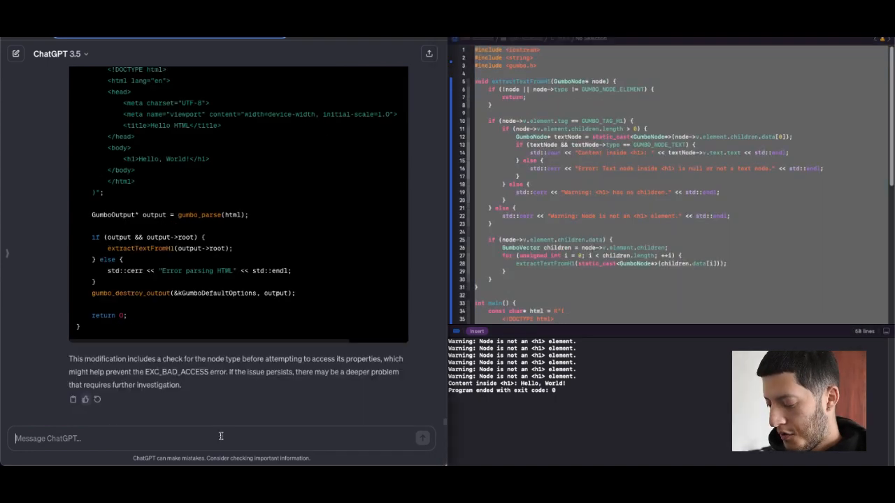
type("This i")
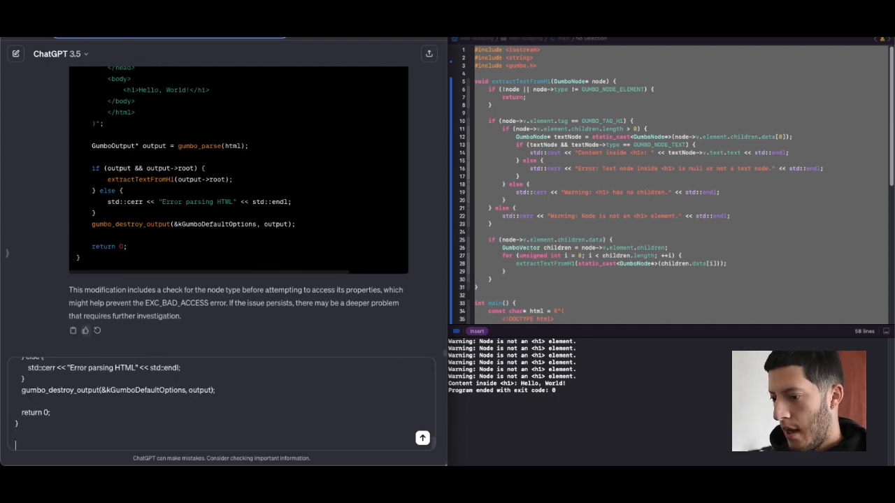
type("This is")
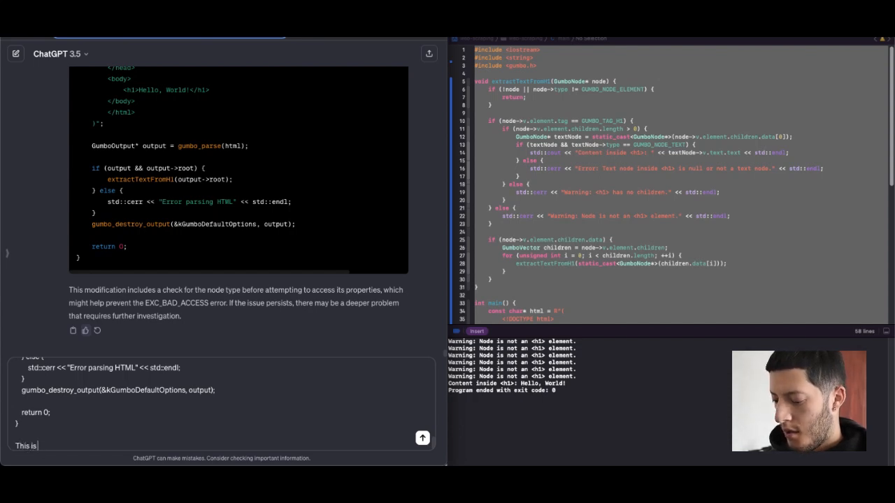
type("what it p")
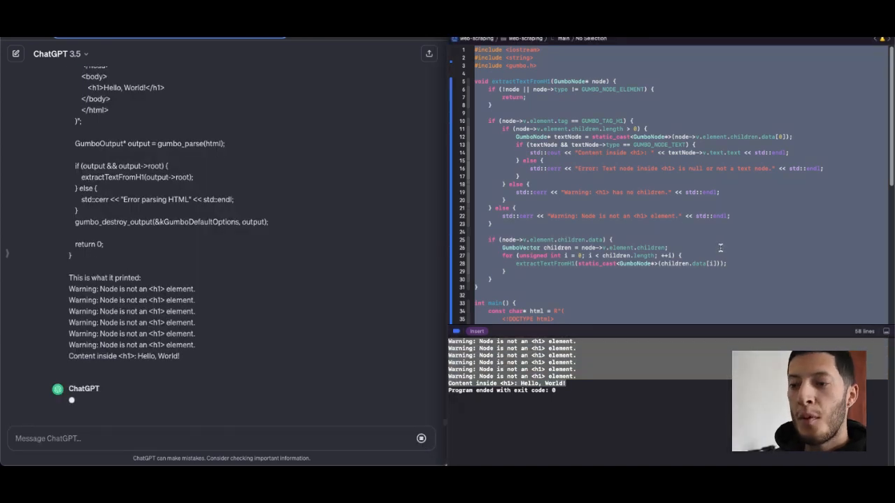
- Send 'Why is it printing all the warnings? Let's have only print the text in the h1 tag.'
scroll("down", 3)
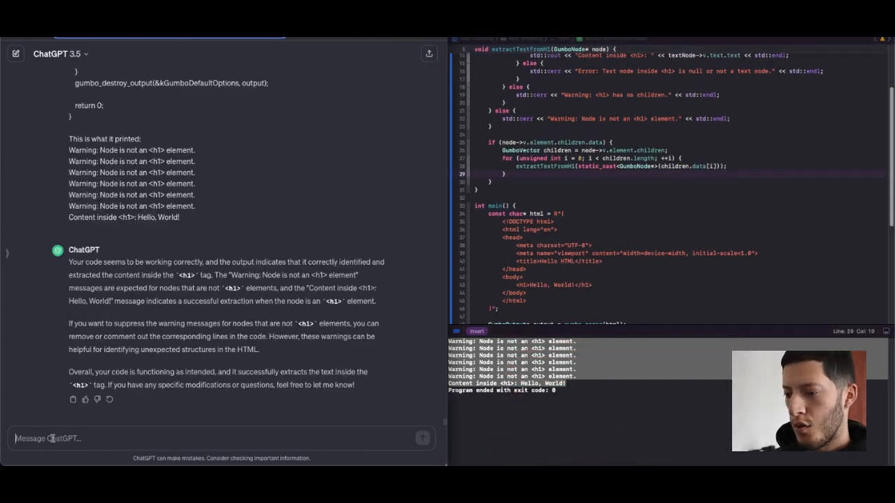
type("Why is it  printing all the warnings? Let's")
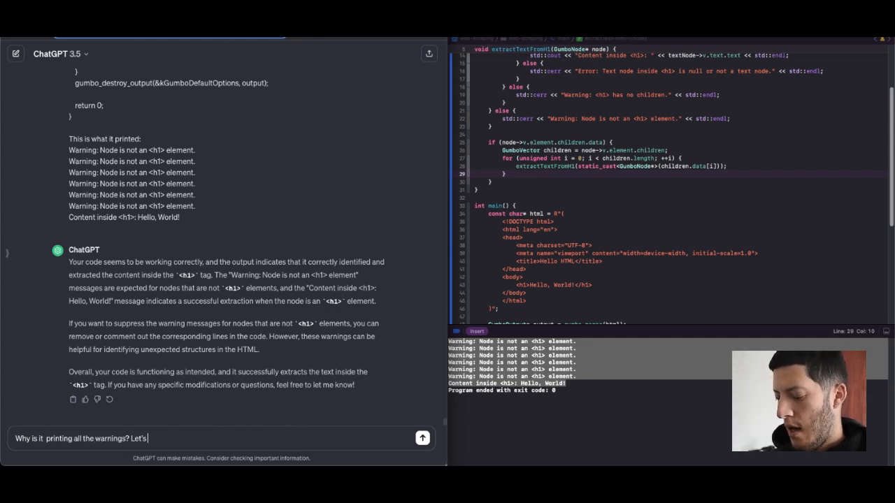
type("have only")
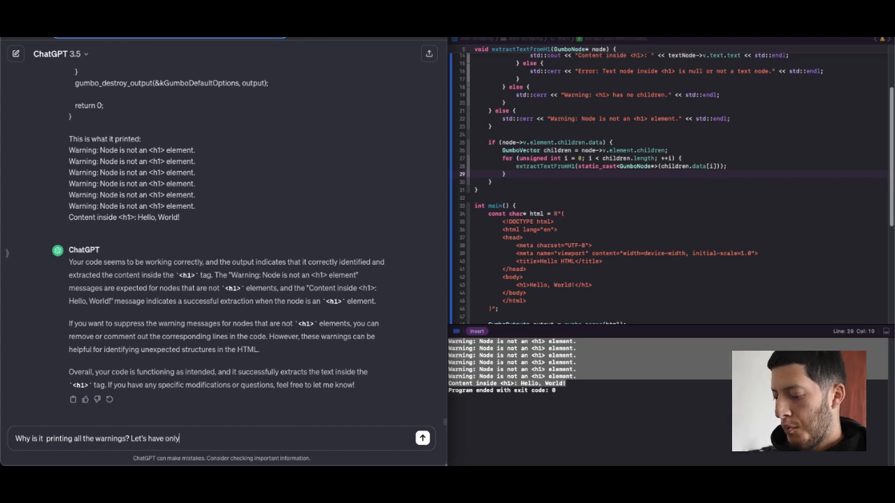
type("print the text in")
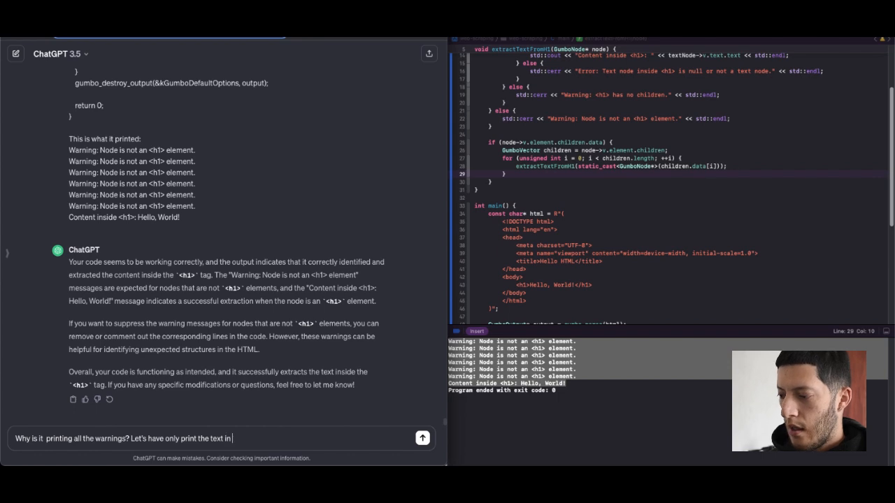
type("the")
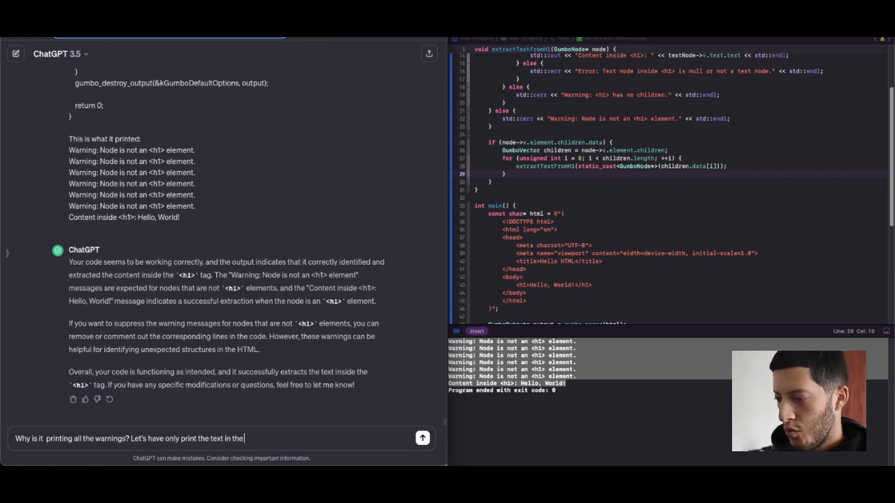
type("h1 tag.")
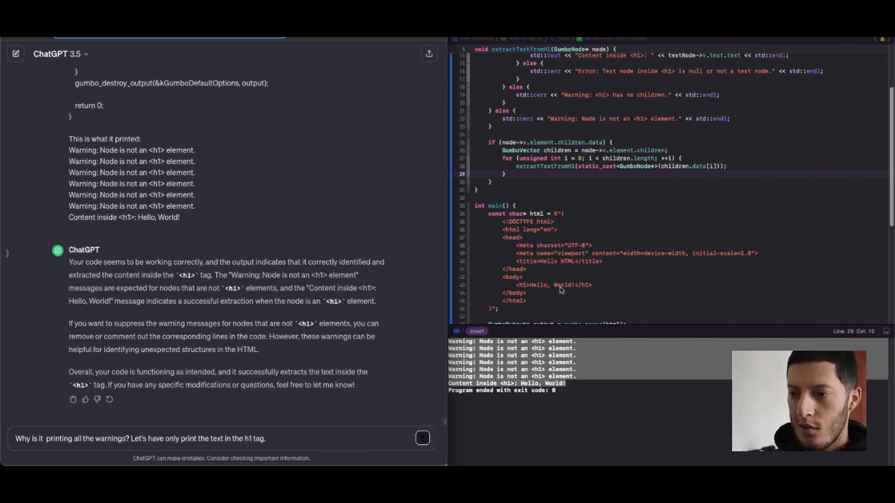
left_click(422, 439)
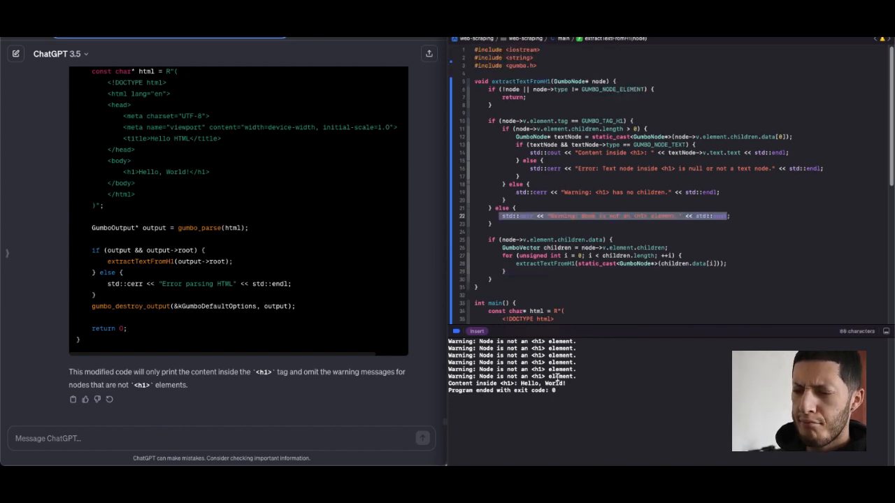
- Review the console output of repeated non-h1 warnings followed by the h1 content
scroll("down", 3)
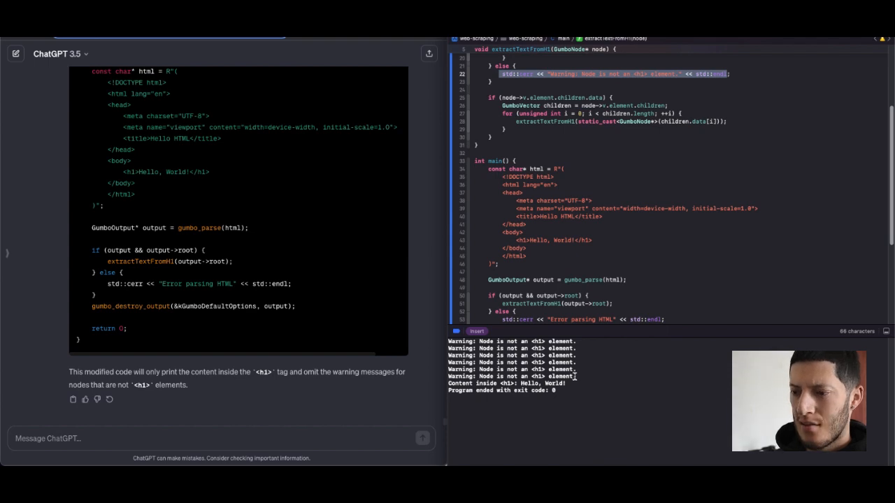
mouse_move(512, 208)
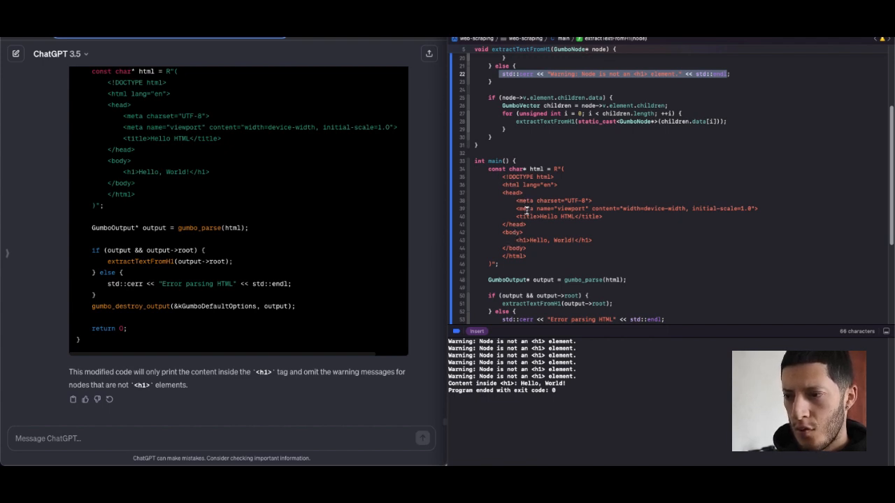
mouse_move(517, 232)
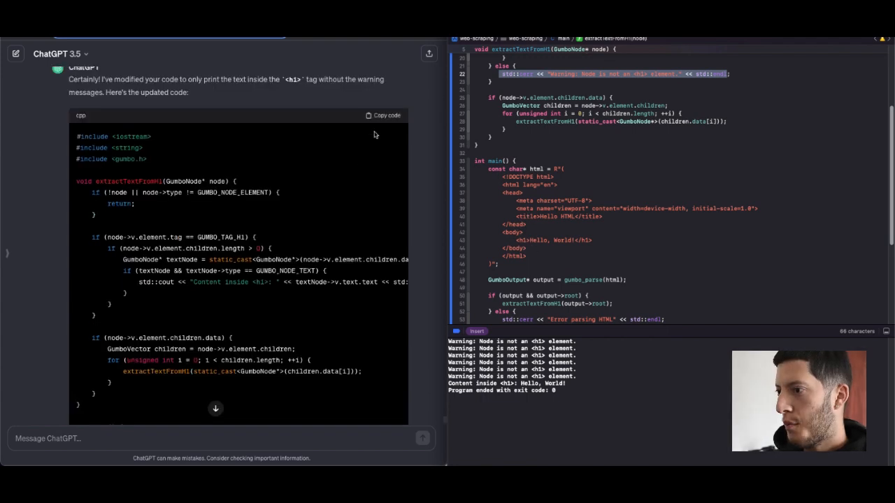
- Copy the warning-free code, then rate the reply with a thumbs-up and dismiss the feedback form
left_click(383, 115)
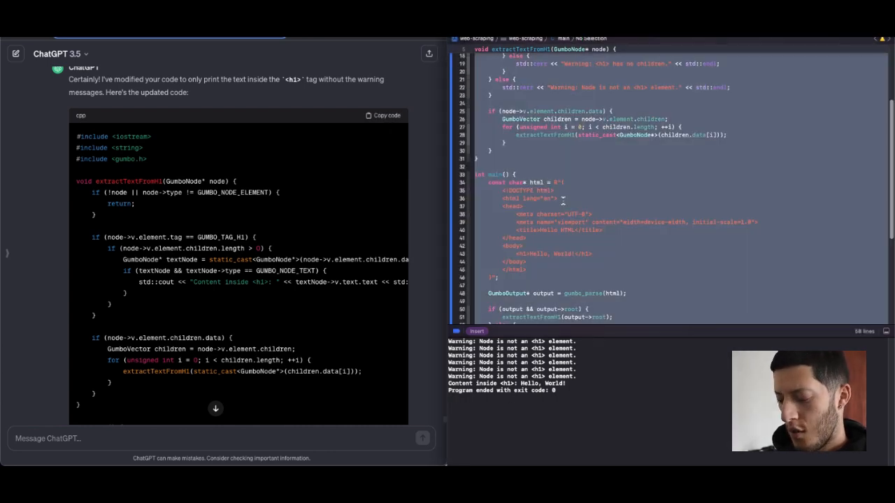
scroll("down", 3)
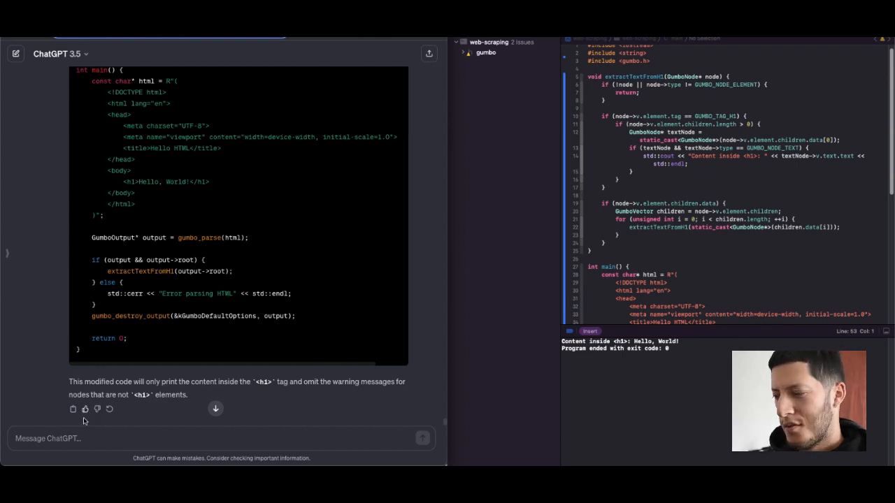
left_click(86, 409)
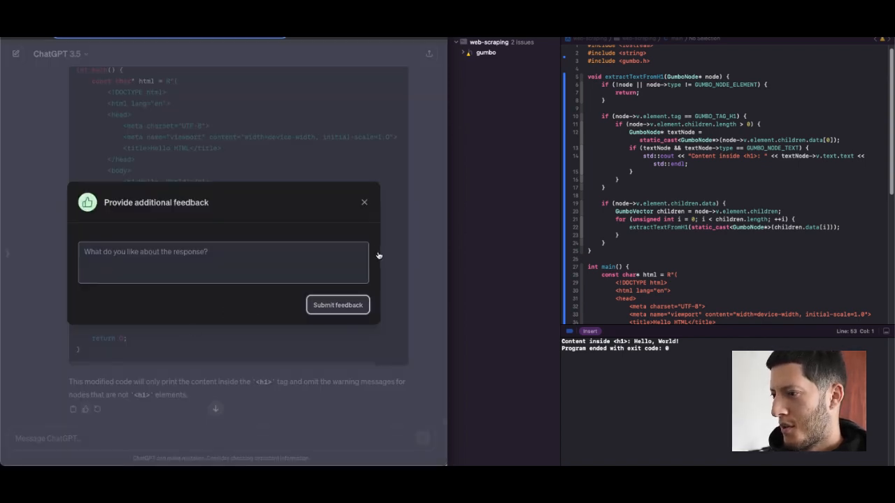
left_click(363, 201)
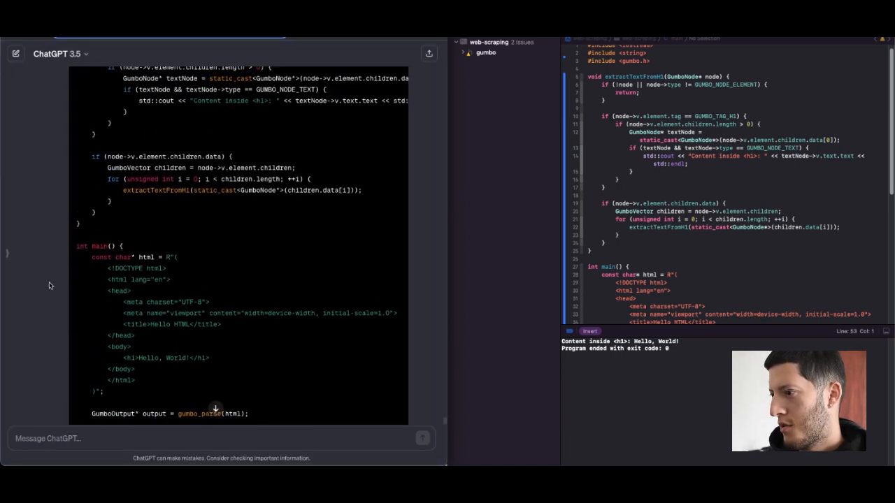
- Change the embedded h1 text from 'Hello, World' to 'Rauk' in main.cpp
scroll("down", 3)
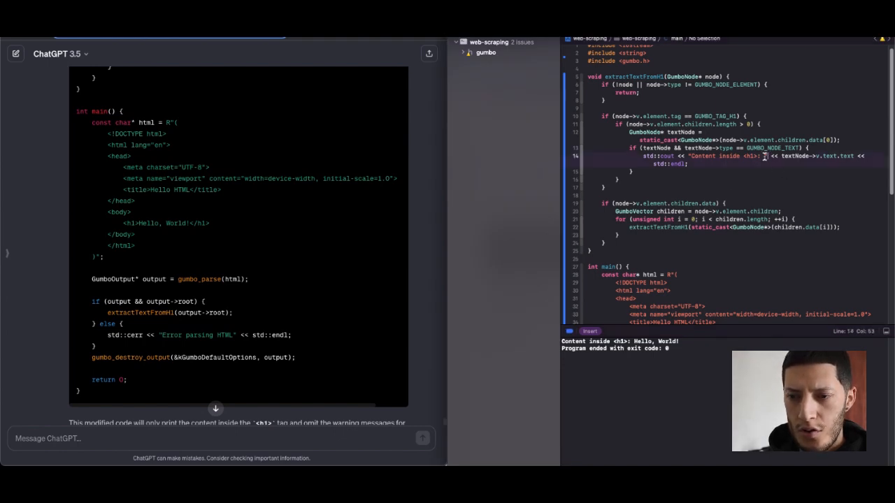
double_click(706, 157)
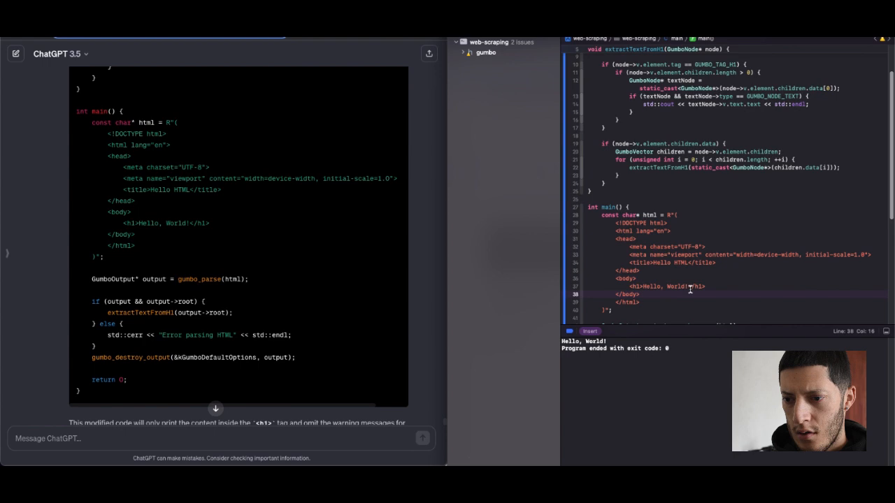
double_click(657, 285)
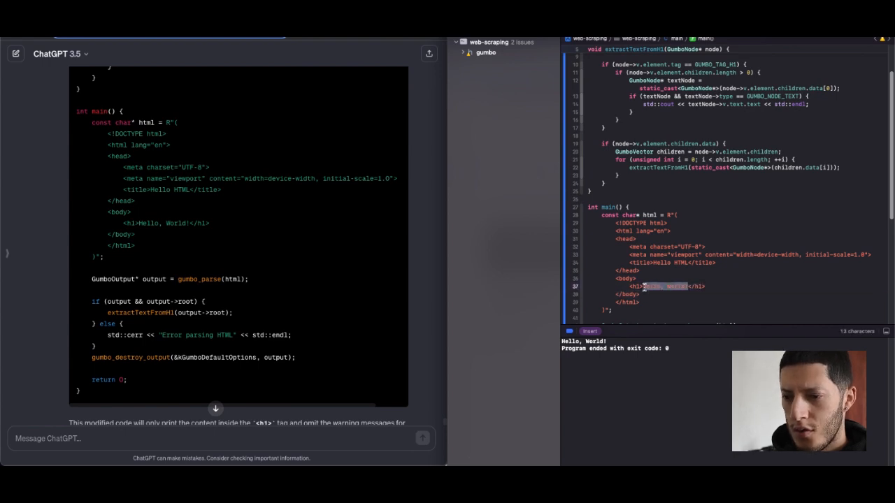
type("Rauk")
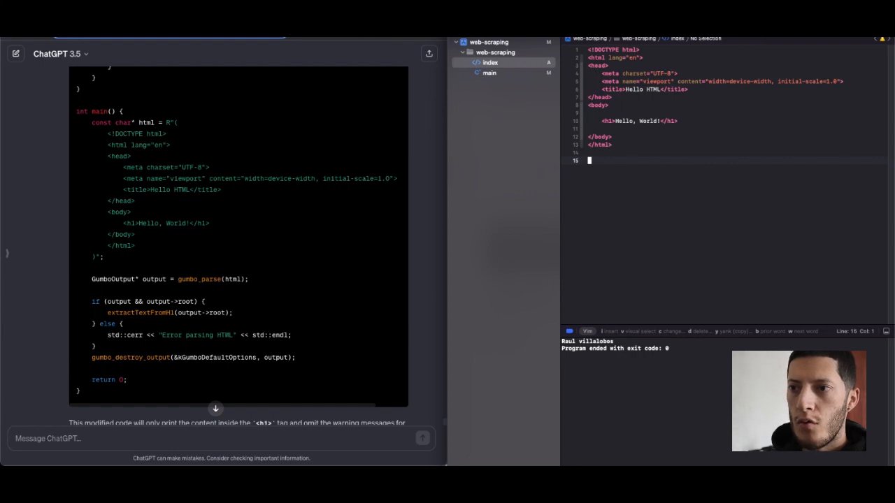
- Compare the index HTML file with main.cpp's embedded HTML by switching between them in the navigator
left_click(490, 72)
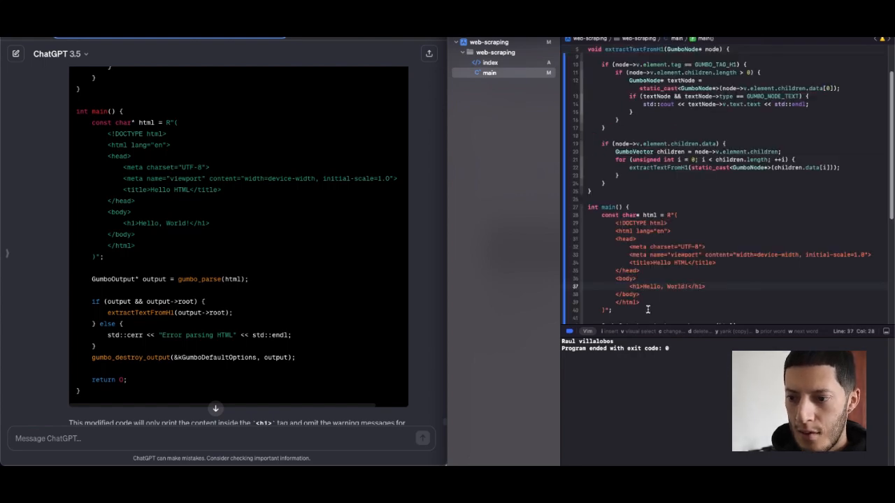
left_click(490, 62)
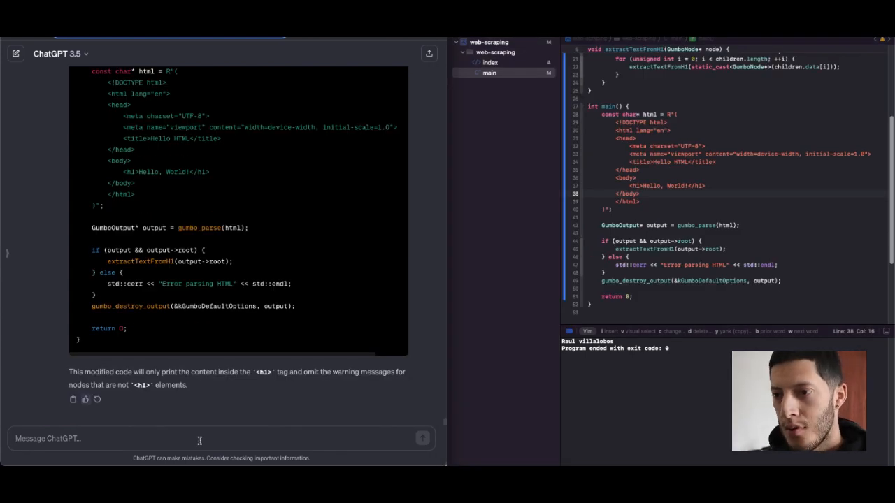
mouse_move(558, 211)
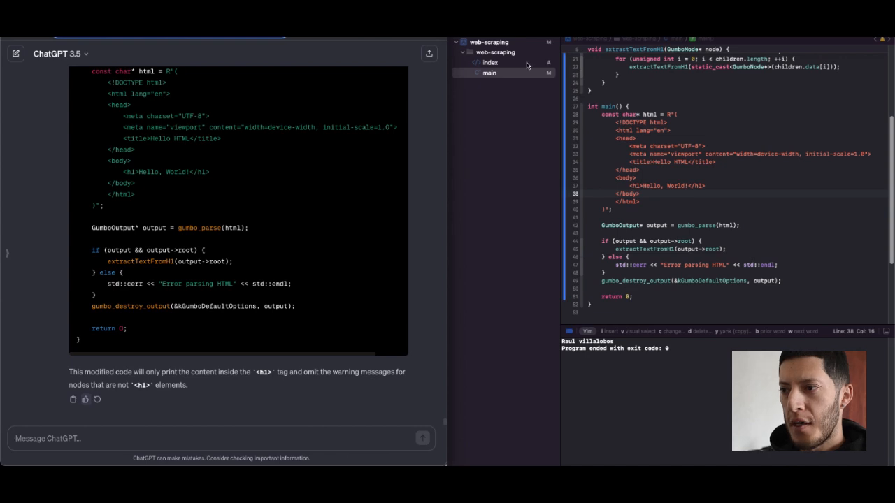
left_click(489, 61)
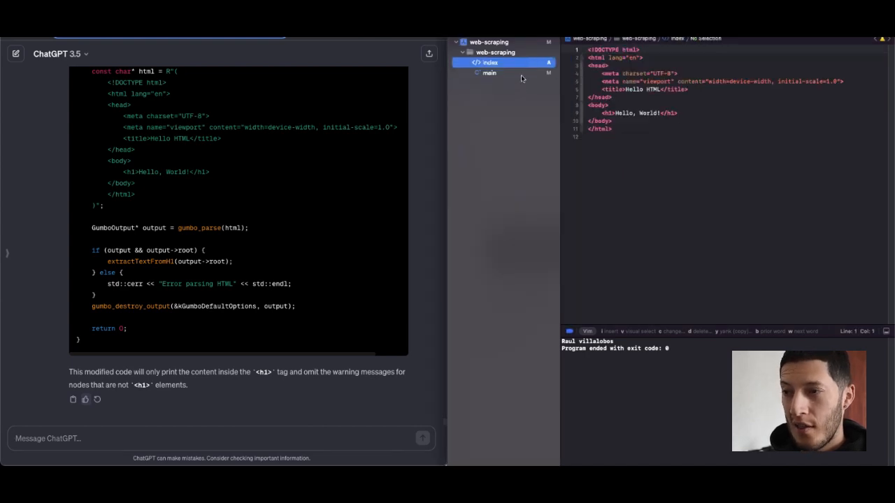
left_click(489, 73)
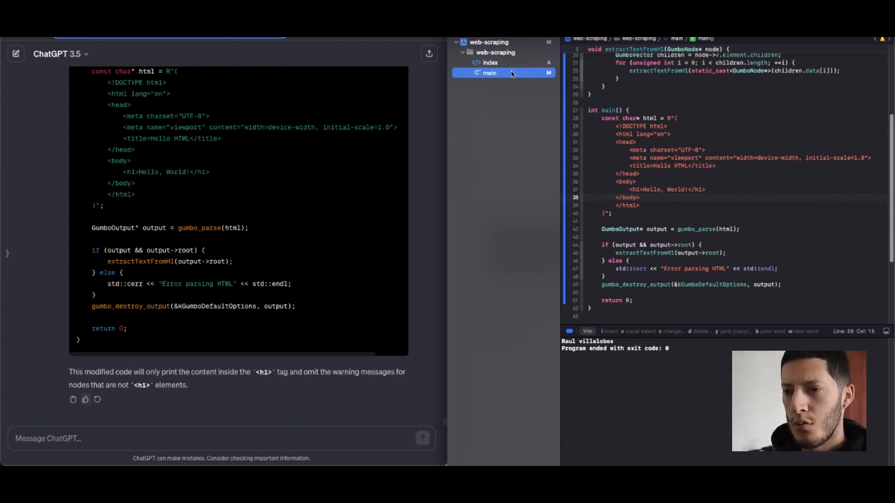
left_click(489, 62)
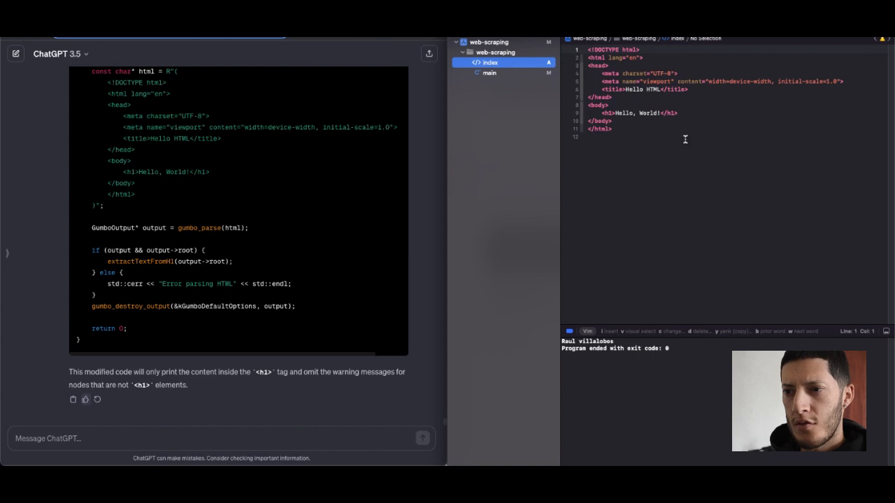
left_click(490, 73)
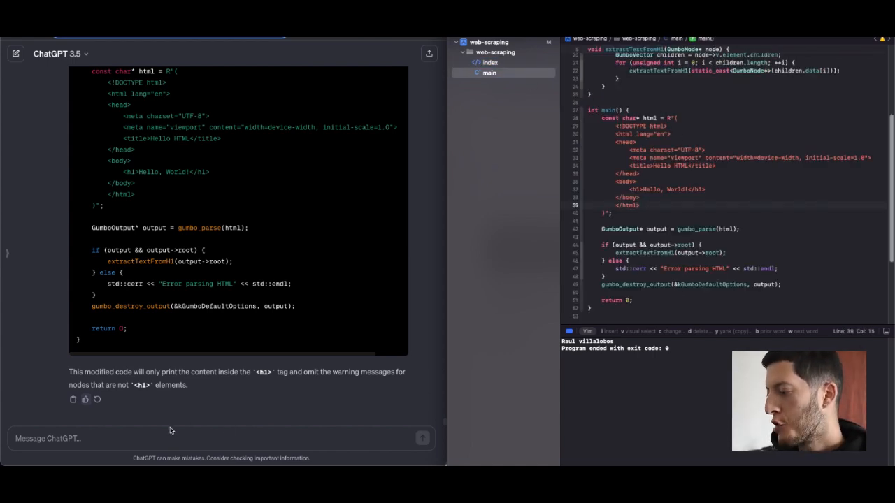
- Ask ChatGPT to read the h1 text from an index.html file at the same level as main.cpp instead of the string
type("Now")
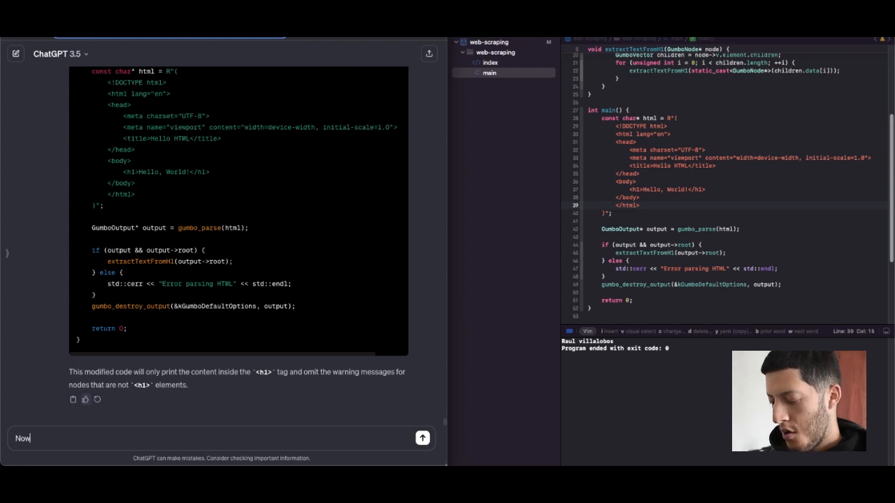
type("instead")
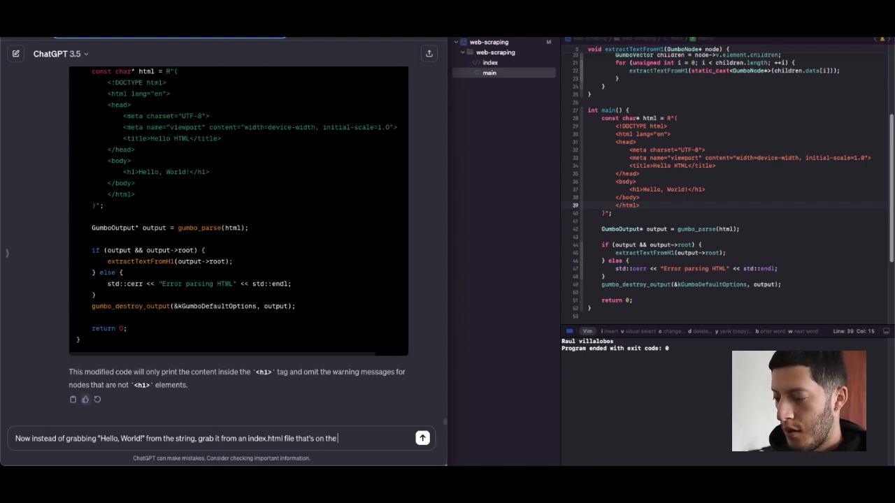
type("same leve")
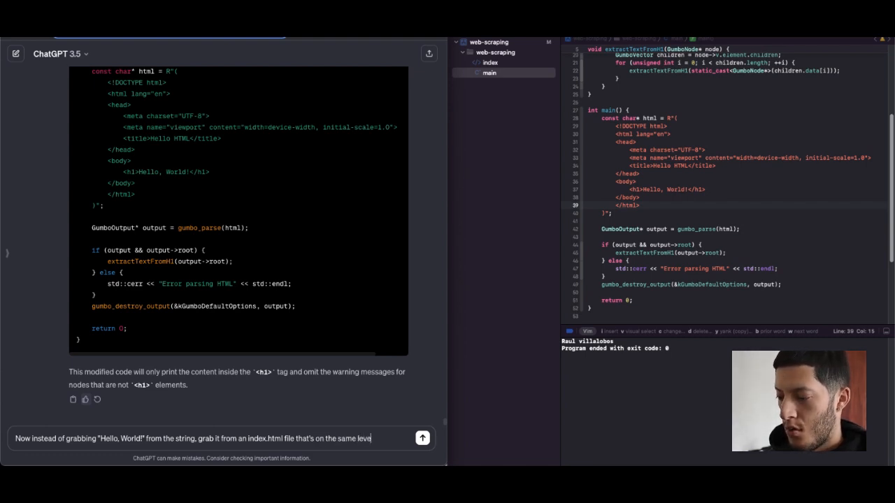
type("as ma")
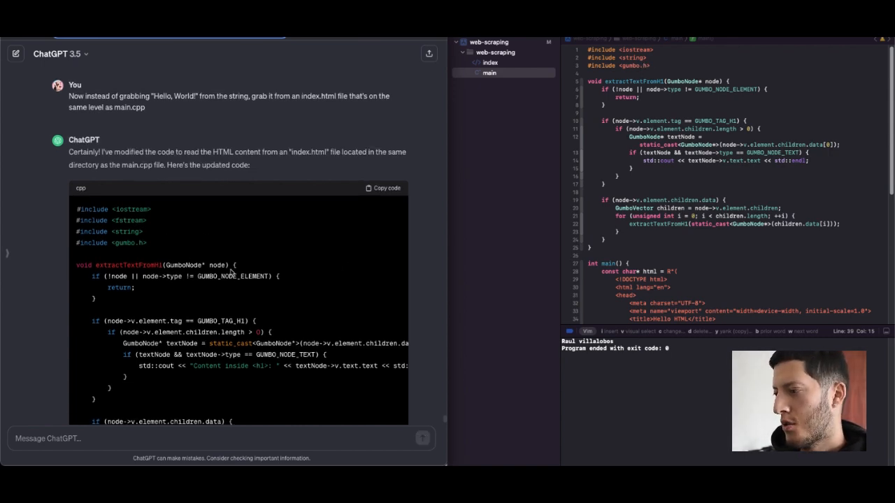
- Inspect index.html and main.cpp in the navigator after the run prints 'Error opening file: index.html'
scroll("down", 3)
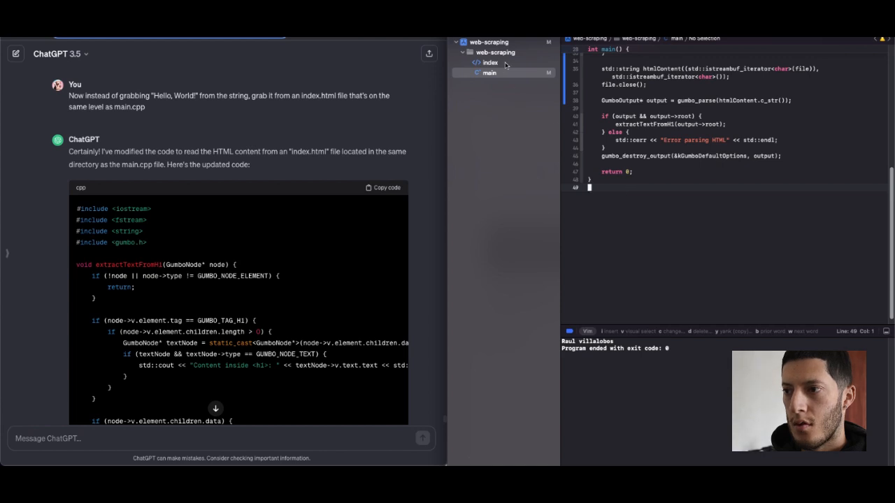
left_click(489, 61)
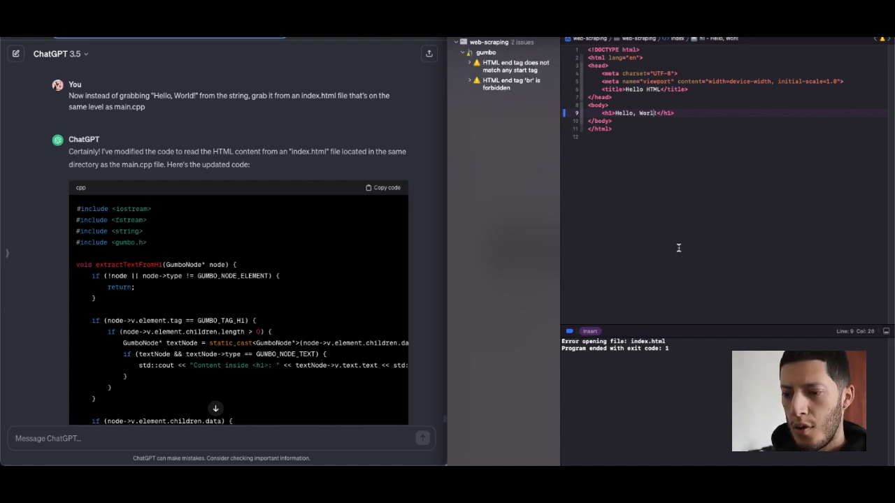
left_click(489, 72)
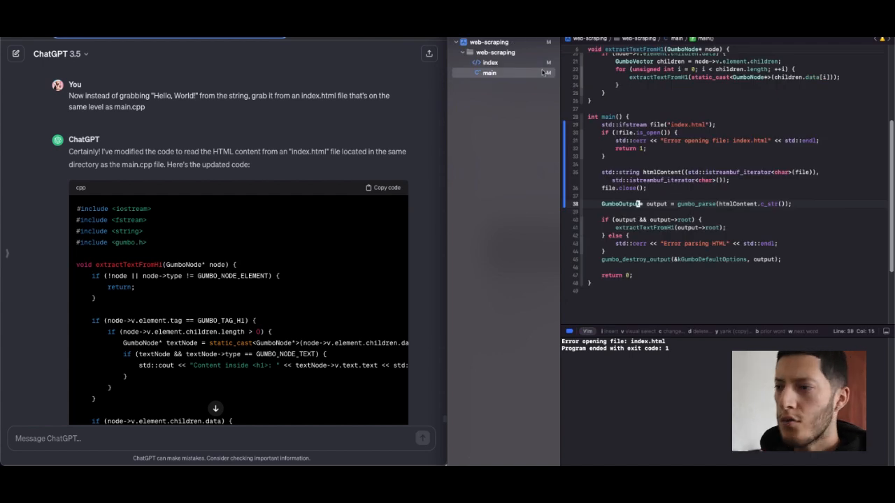
left_click(489, 63)
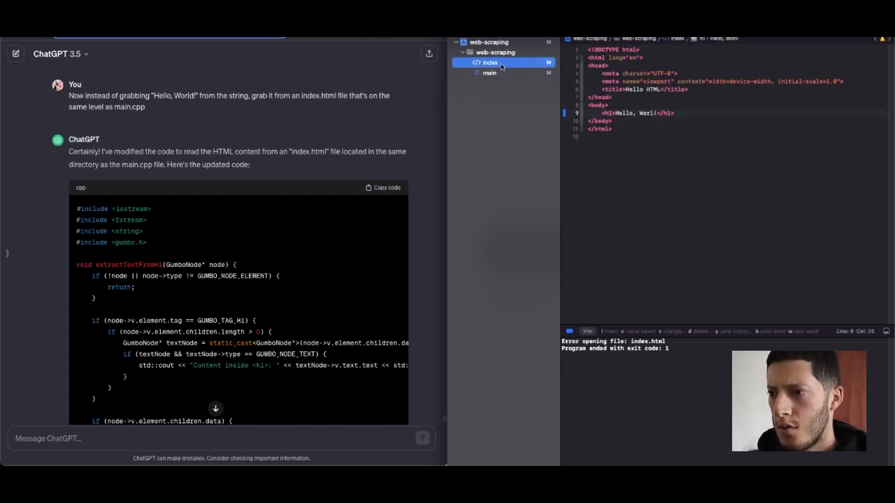
mouse_move(487, 99)
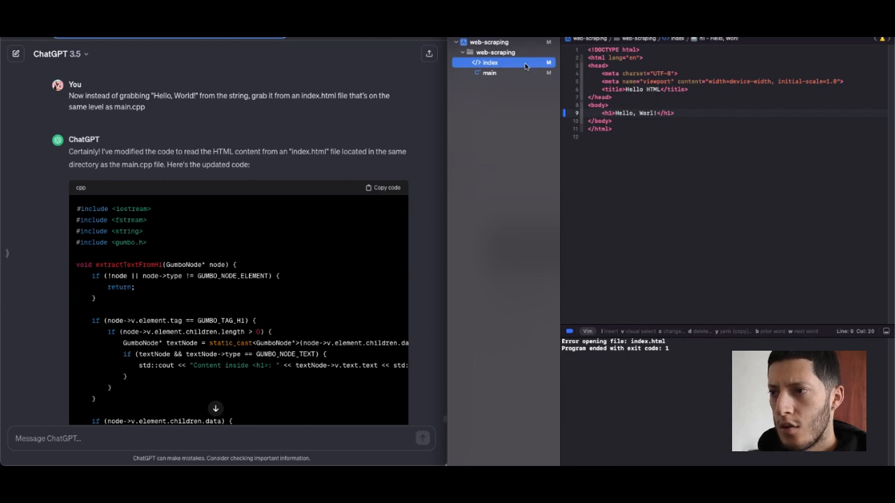
left_click(489, 73)
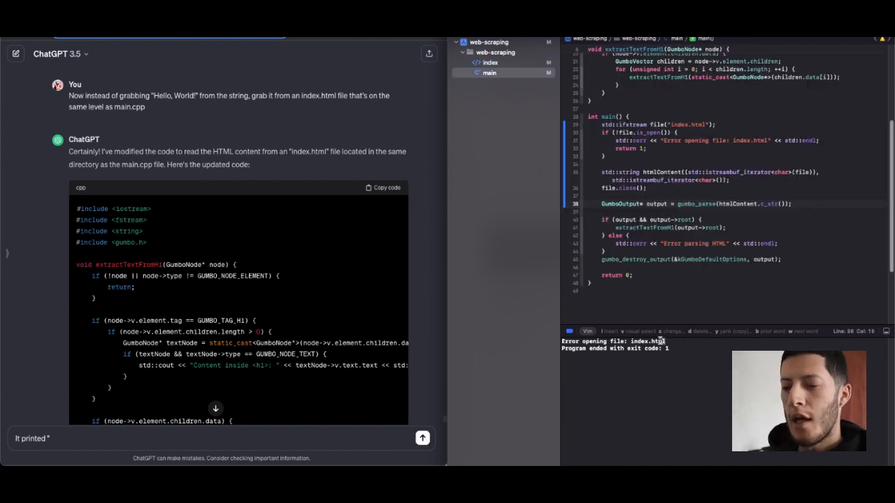